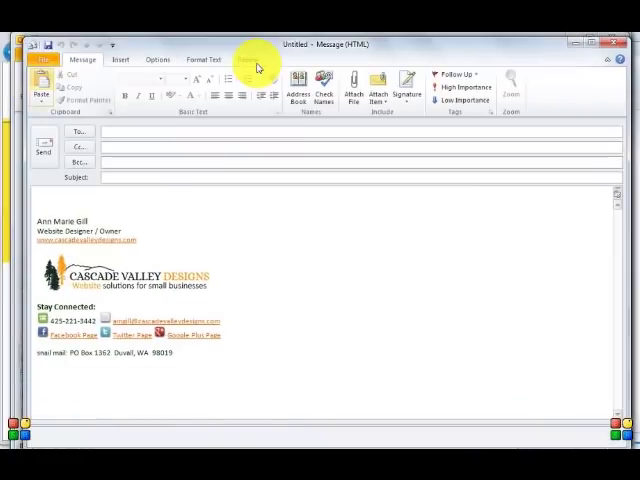
# - Open the Signatures and Stationery dialog from the new message's Signature menu
pyautogui.click(407, 84)
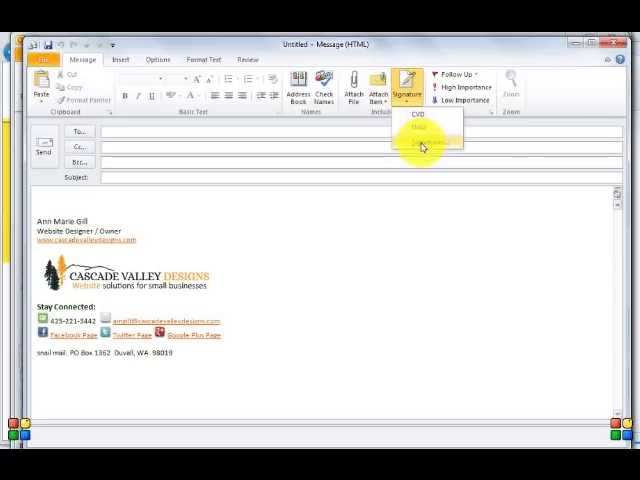
pyautogui.click(428, 143)
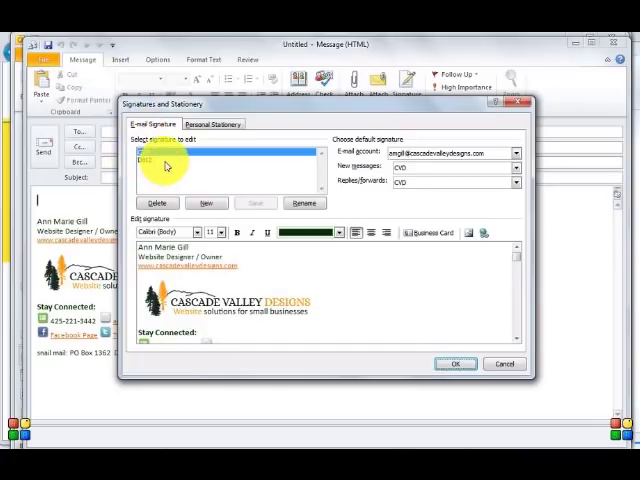
pyautogui.click(205, 203)
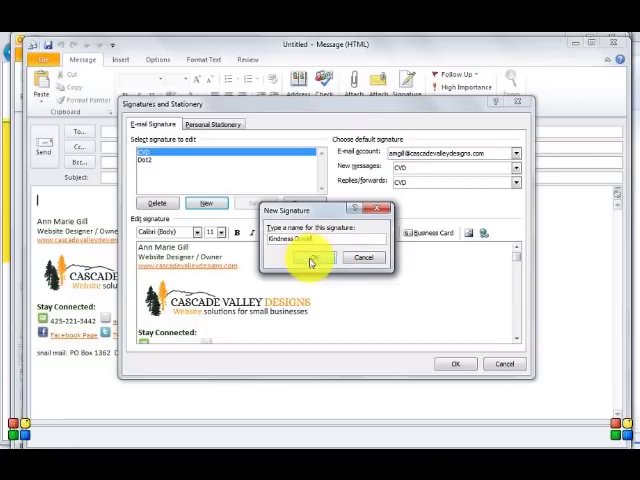
pyautogui.click(322, 257)
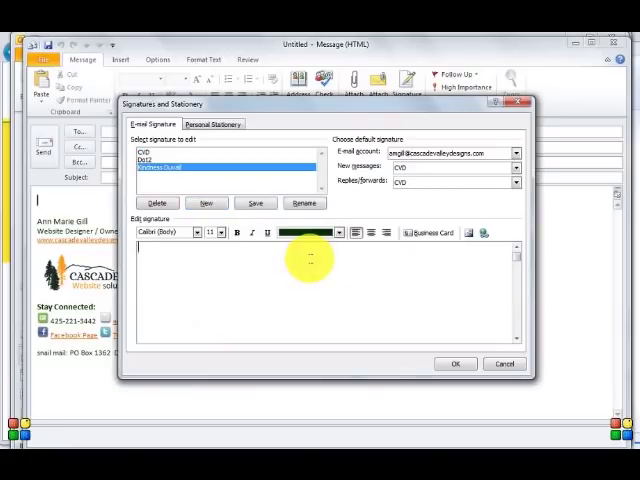
pyautogui.write('A')
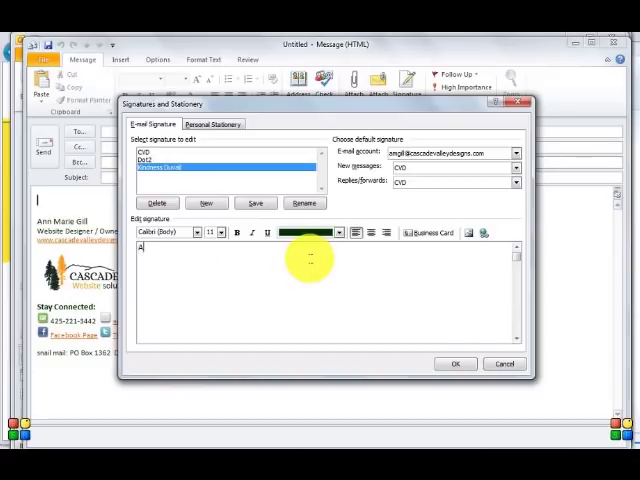
pyautogui.write('Ann Marie')
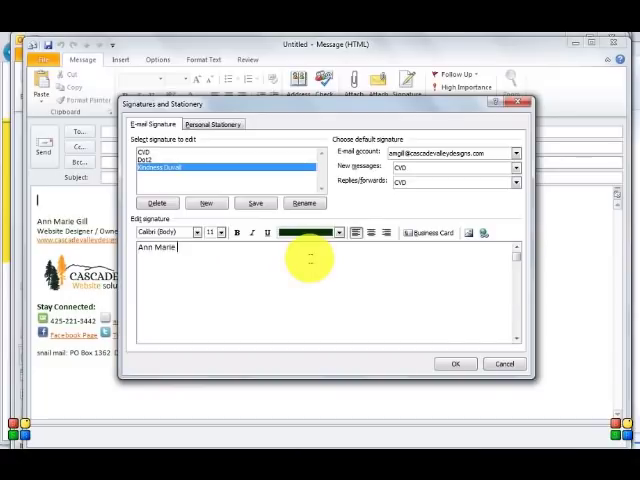
pyautogui.write('Gill')
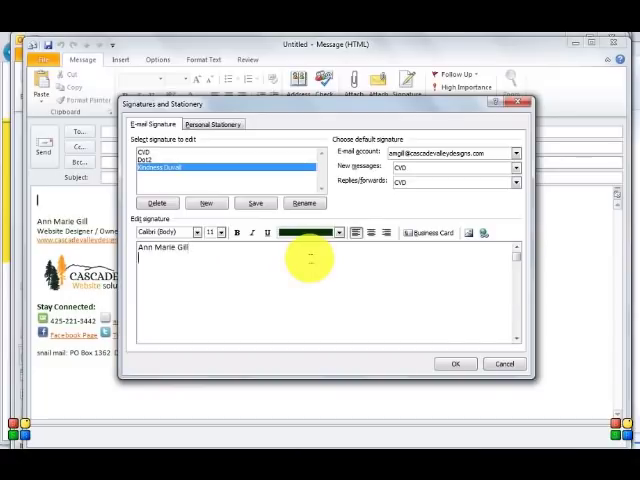
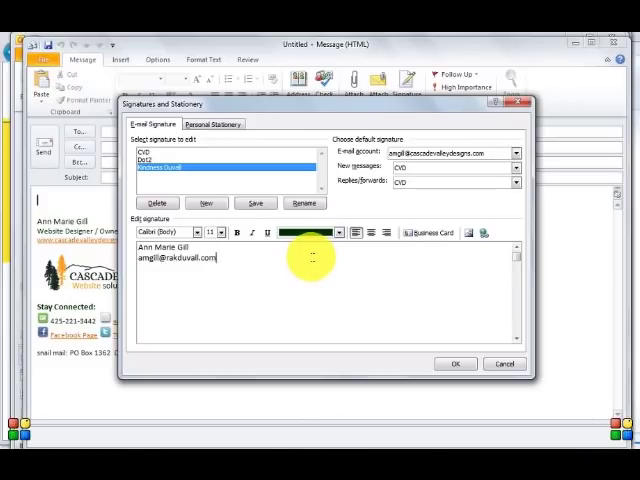
pyautogui.write('| www.')
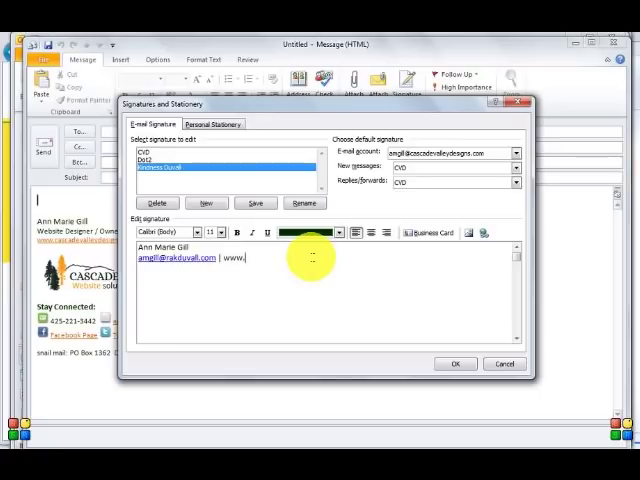
pyautogui.write('rakduvall.com')
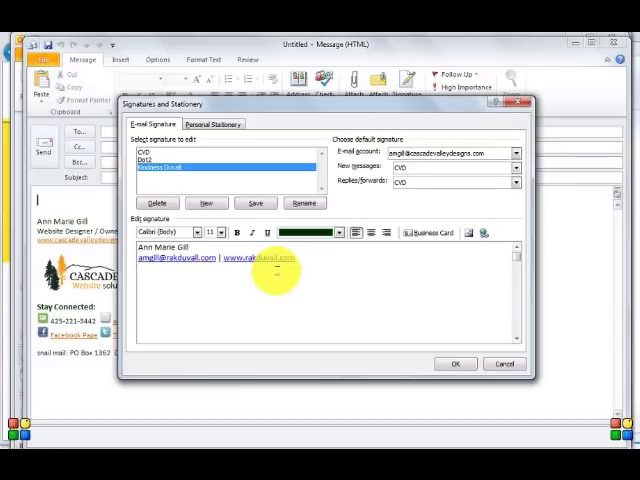
pyautogui.moveTo(472, 243)
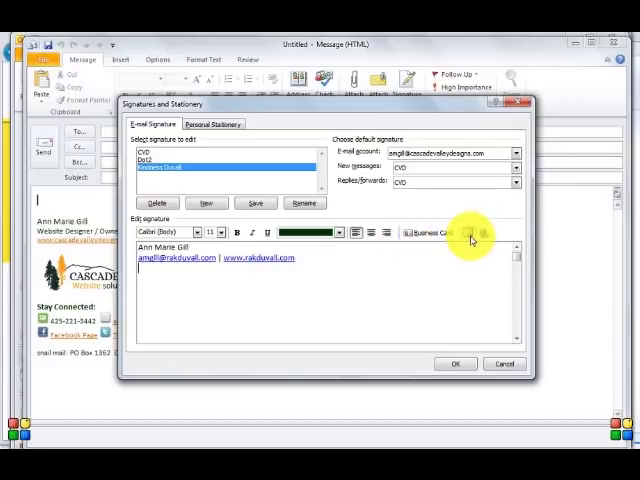
pyautogui.click(466, 232)
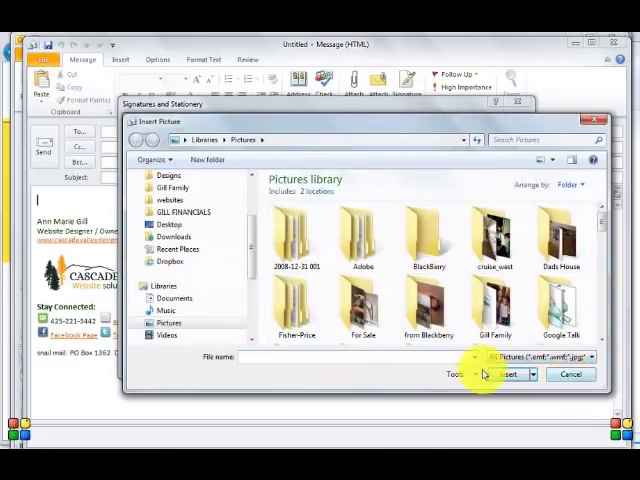
pyautogui.moveTo(564, 381)
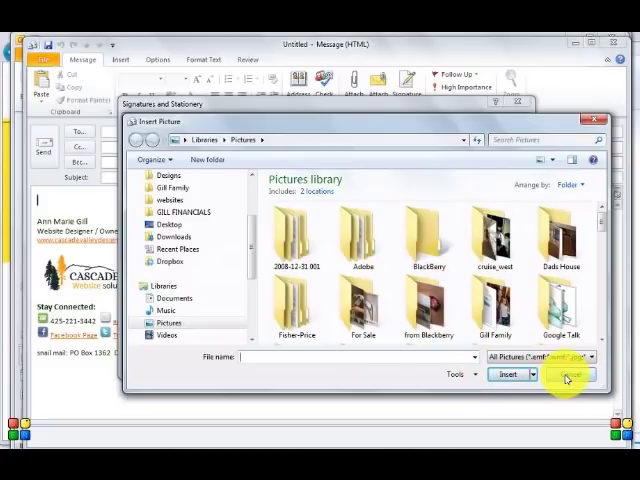
pyautogui.click(564, 374)
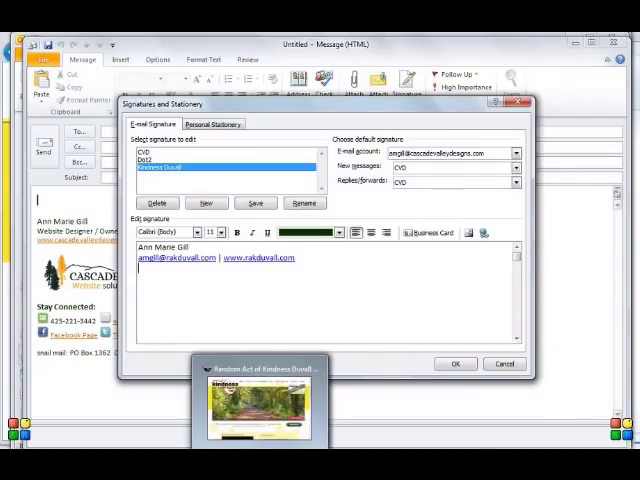
# - Switch to the Duvall Random Acts of Kindness site and bring up its logo's image options
pyautogui.click(258, 400)
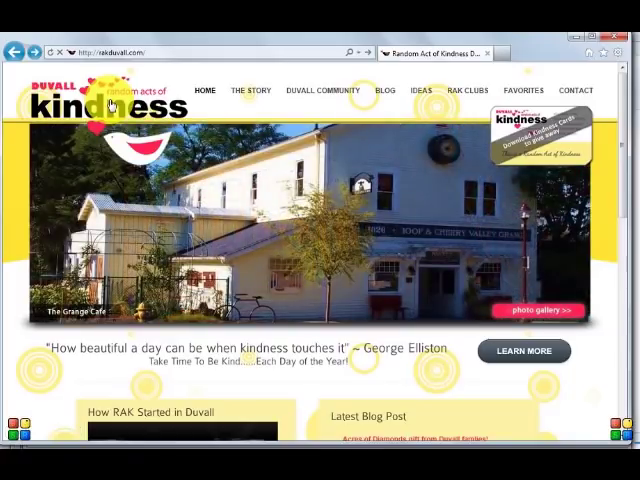
pyautogui.rightClick(114, 104)
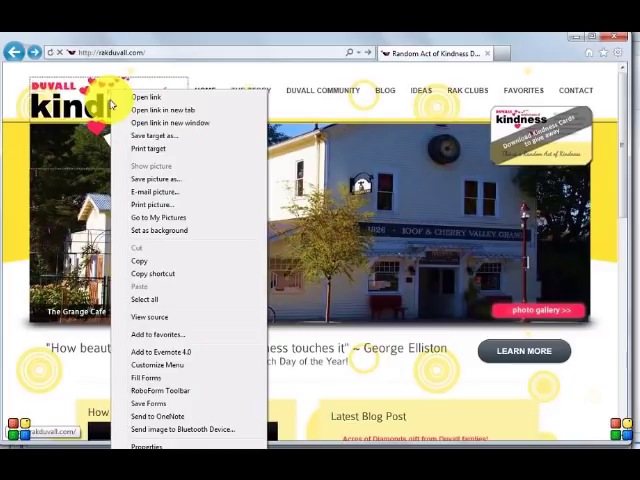
pyautogui.moveTo(155, 430)
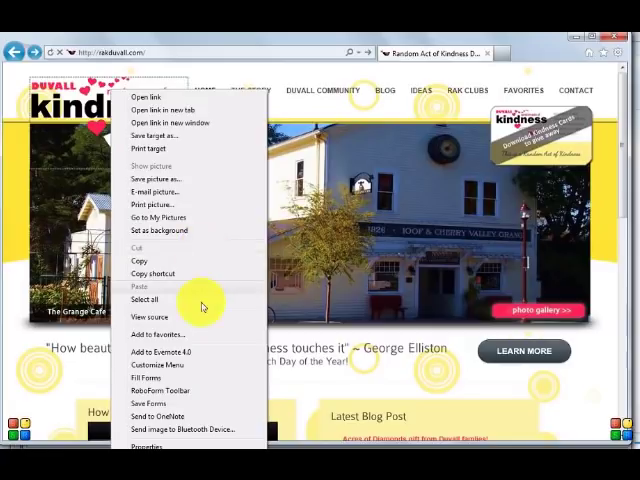
pyautogui.moveTo(198, 443)
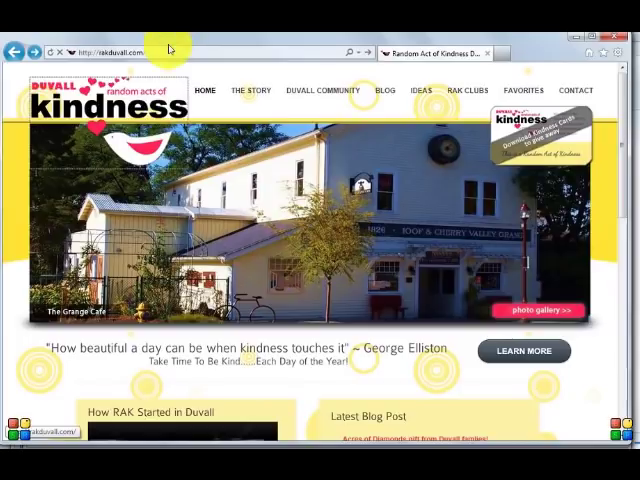
pyautogui.rightClick(150, 52)
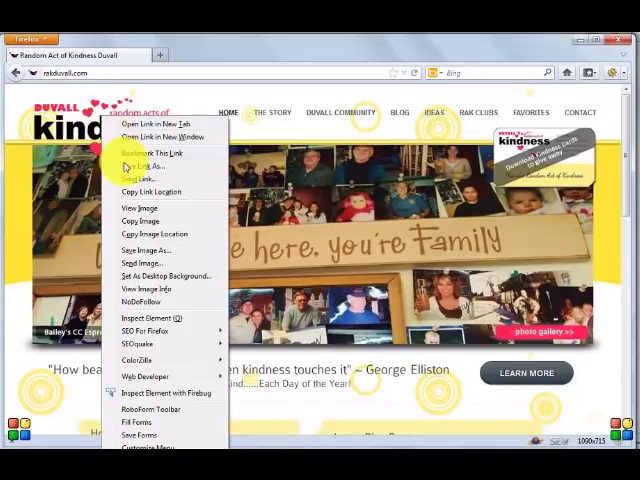
pyautogui.moveTo(153, 233)
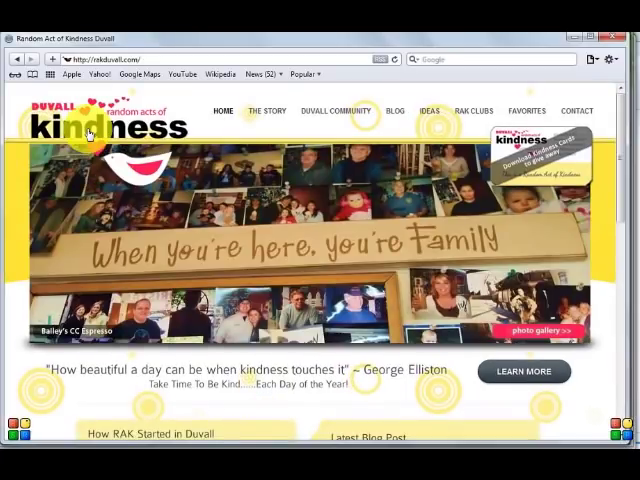
# - Copy the image address of the kindness logo on rakduvall.com
pyautogui.rightClick(88, 133)
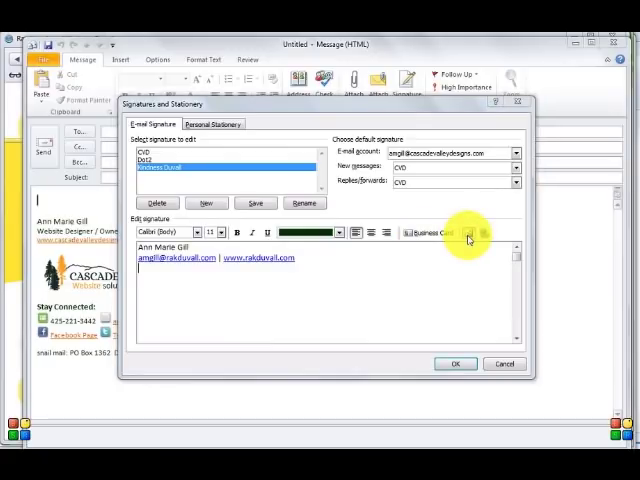
# - Insert the kindness logo from its web address, cancelling the Windows Security login prompts
pyautogui.click(468, 233)
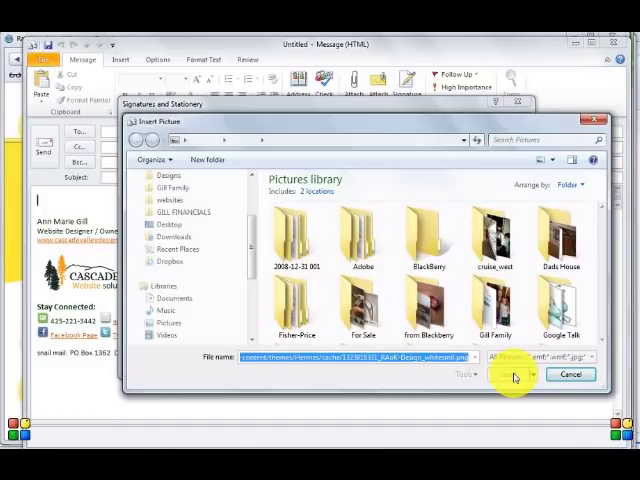
pyautogui.click(511, 375)
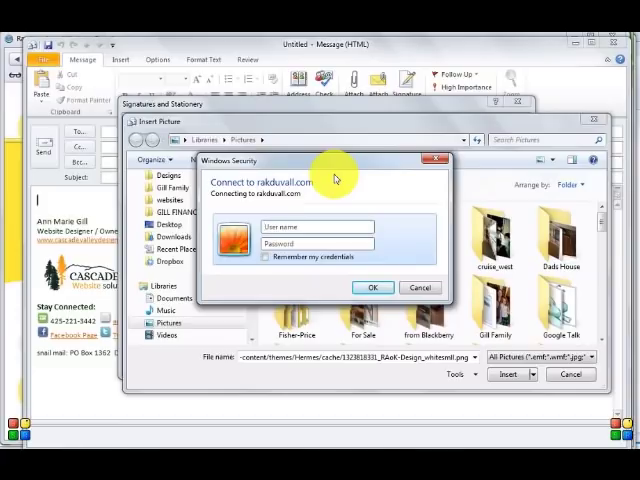
pyautogui.moveTo(417, 291)
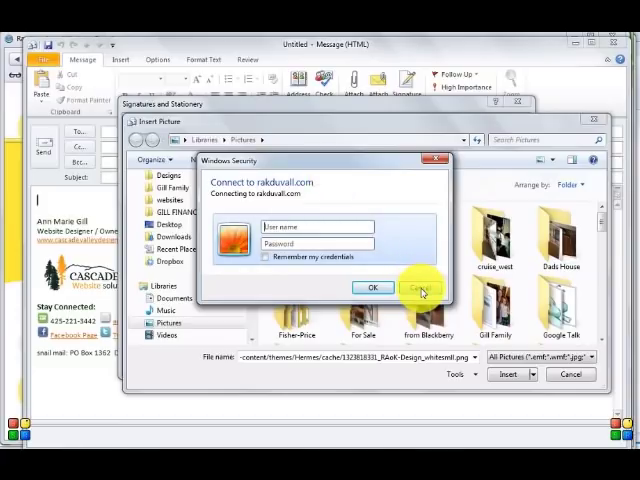
pyautogui.click(417, 287)
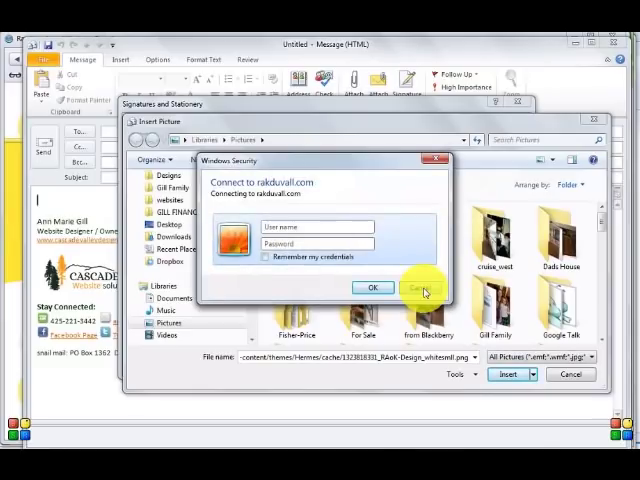
pyautogui.click(411, 287)
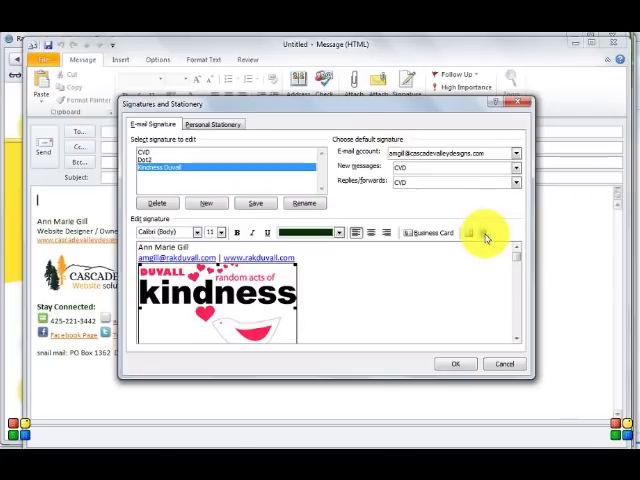
pyautogui.click(469, 232)
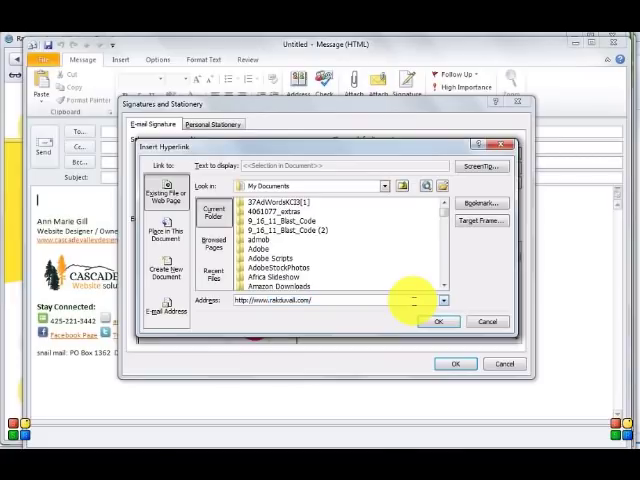
pyautogui.click(438, 321)
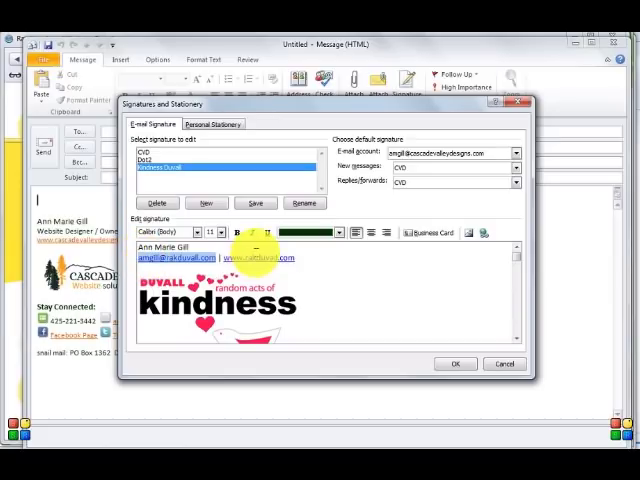
# - Make the email and website link text pink
pyautogui.click(338, 233)
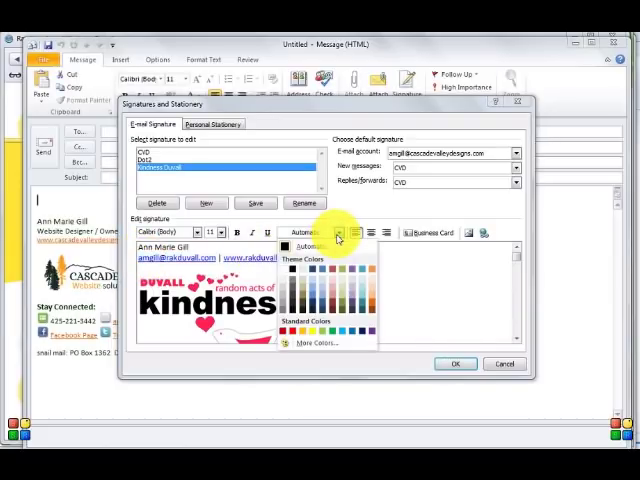
pyautogui.click(312, 342)
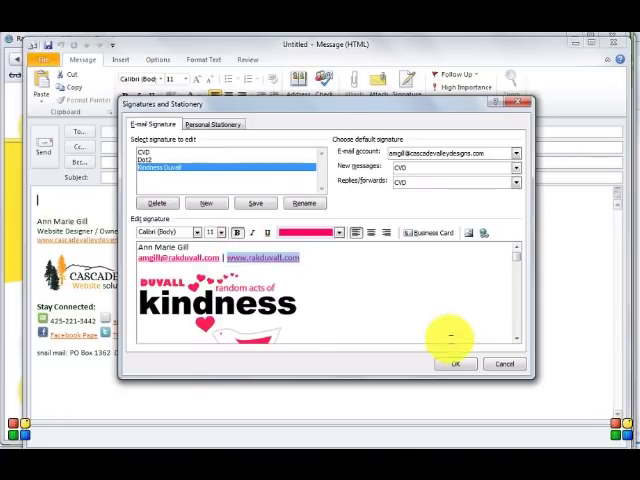
pyautogui.moveTo(347, 162)
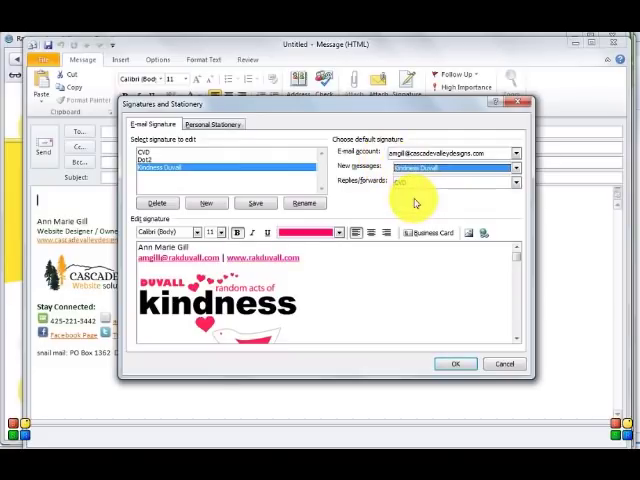
# - Set Kindness Duvall as the replies/forwards signature and close the dialog with OK
pyautogui.click(514, 182)
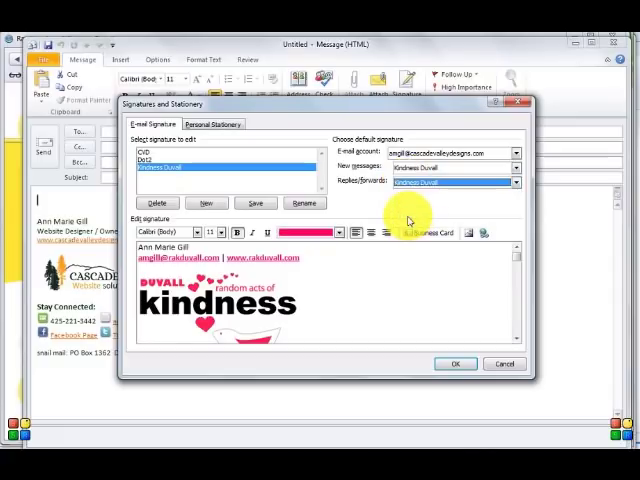
pyautogui.moveTo(455, 364)
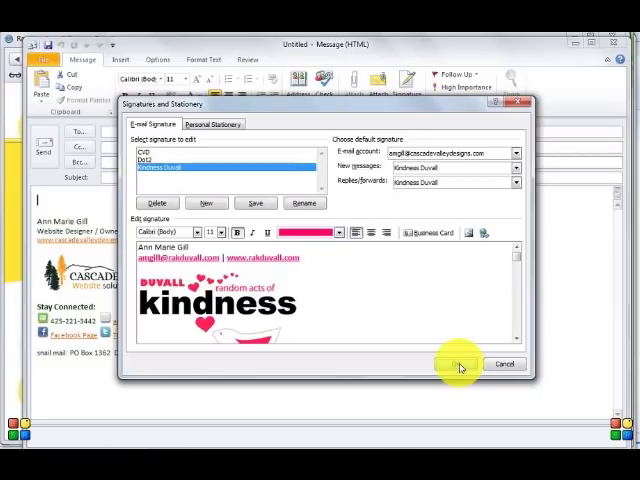
pyautogui.click(456, 364)
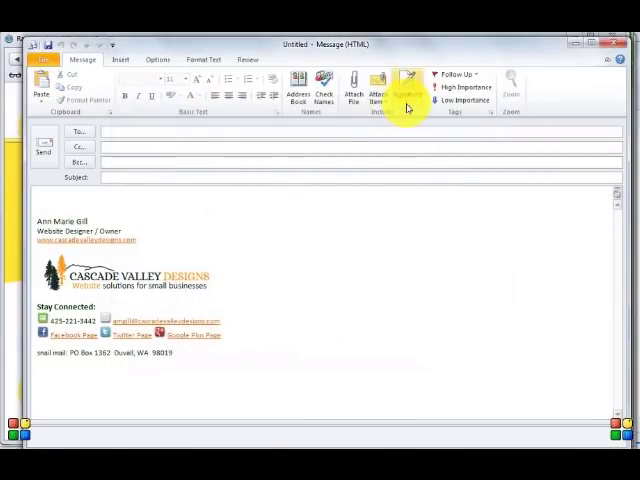
pyautogui.click(409, 83)
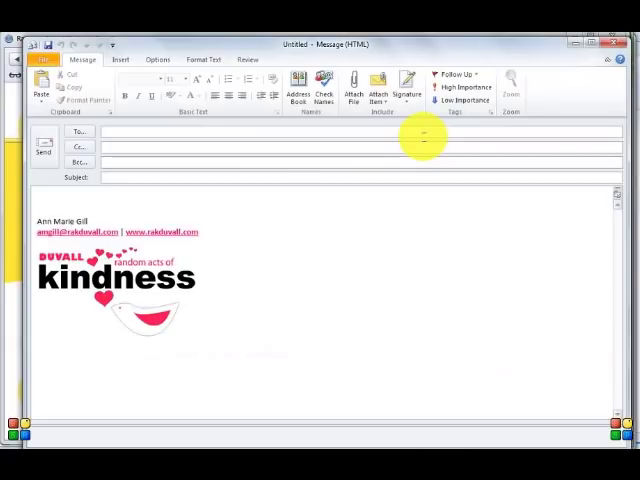
pyautogui.write('Ann Marie Gill')
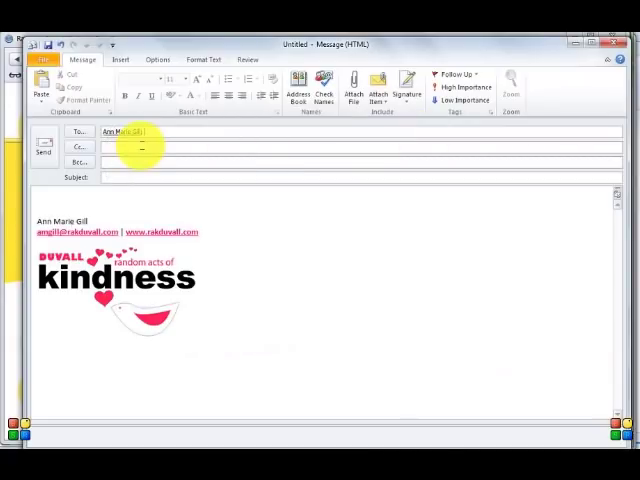
pyautogui.write('test')
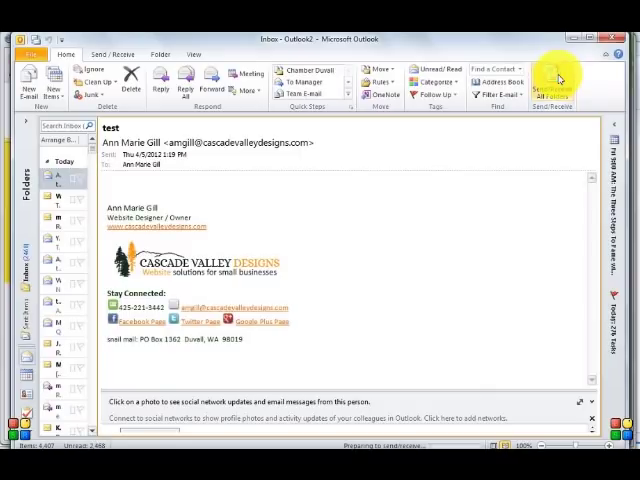
# - Run Send/Receive All Folders and select the newest inbox message
pyautogui.click(552, 75)
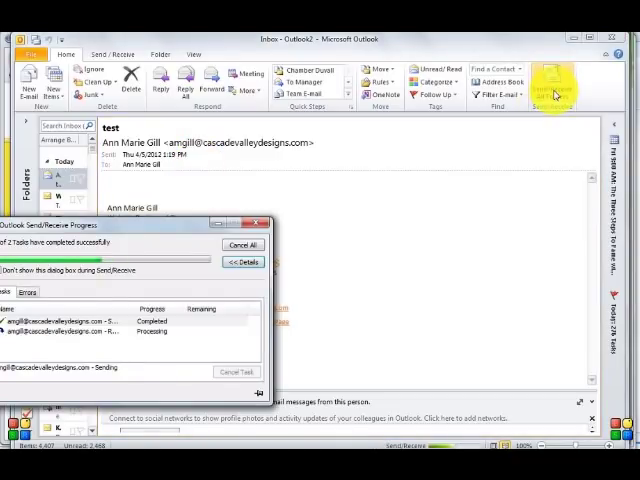
pyautogui.click(243, 245)
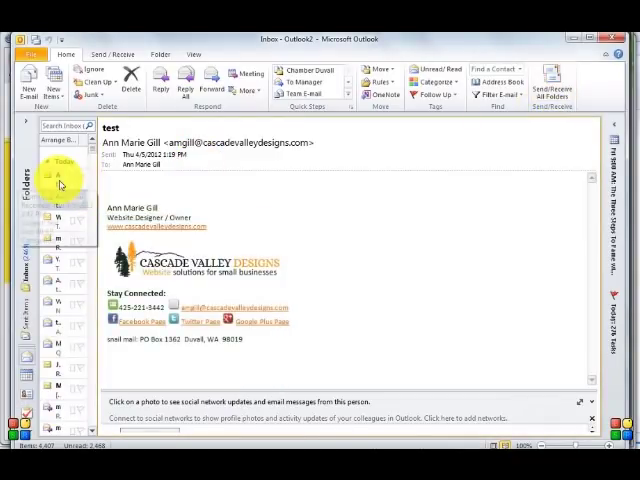